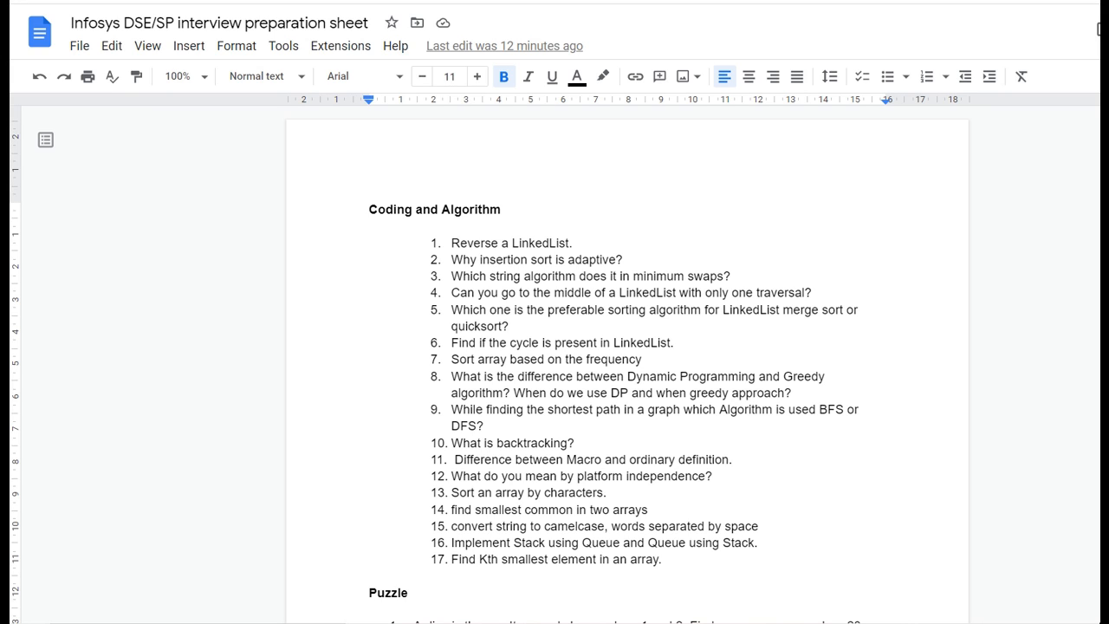
Scroll through the Puzzle and DBMS lists to the OOPs questions and Language-Specific Questions heading.
scroll("down", 3)
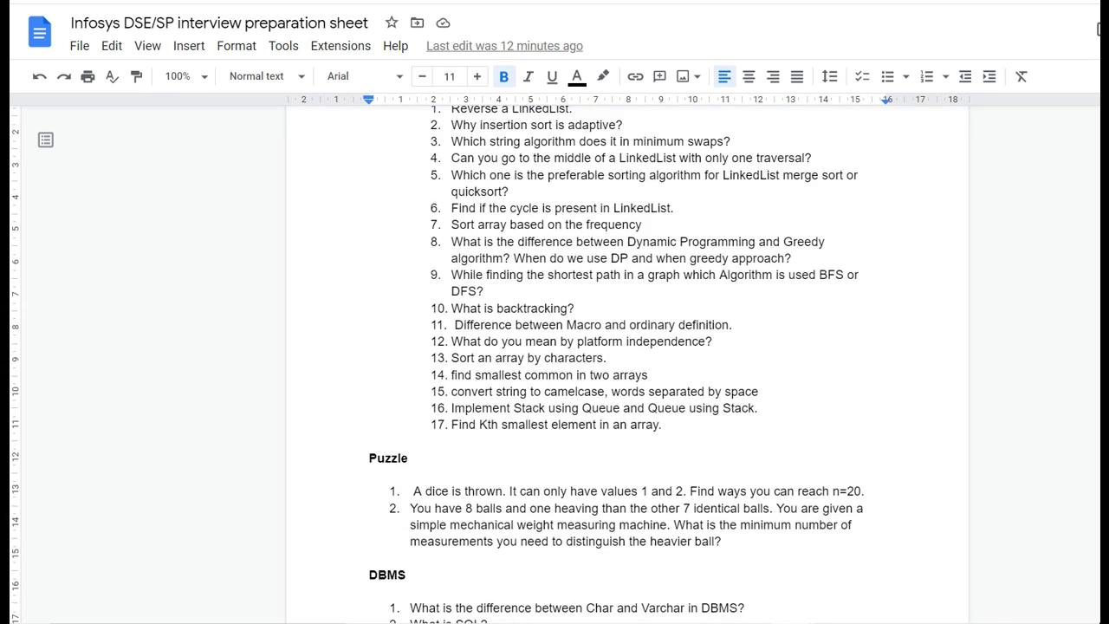
scroll("down", 3)
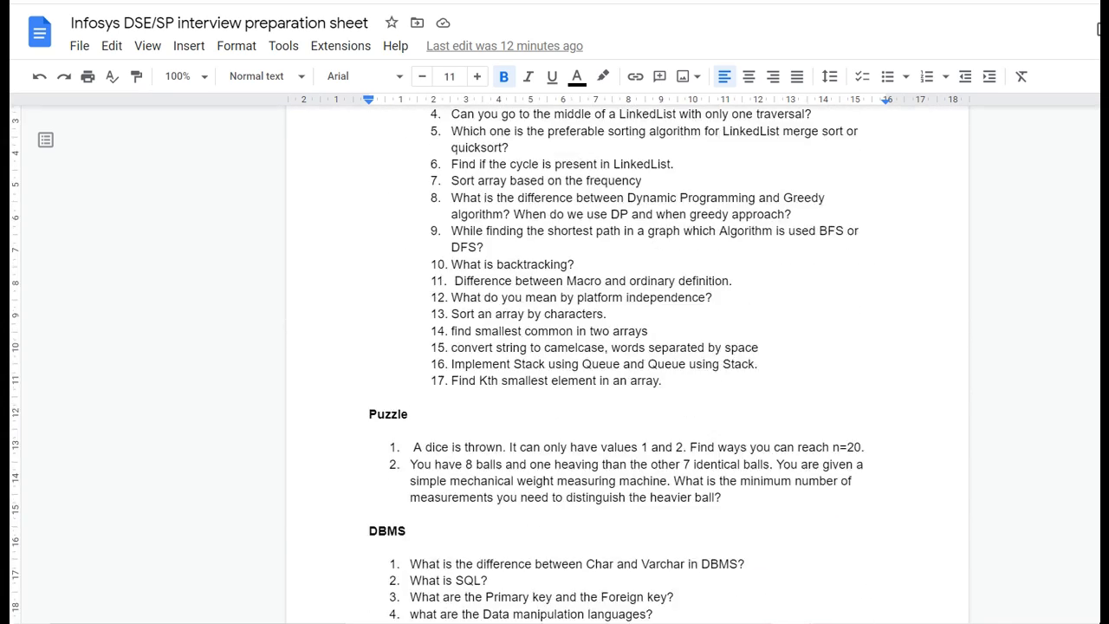
scroll("up", 3)
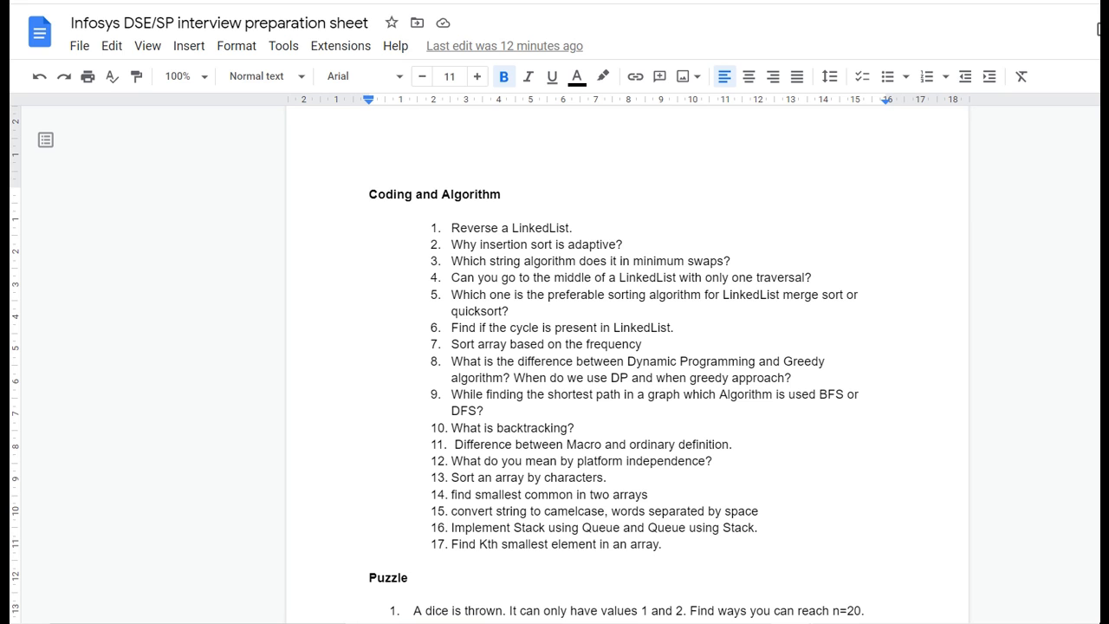
scroll("down", 3)
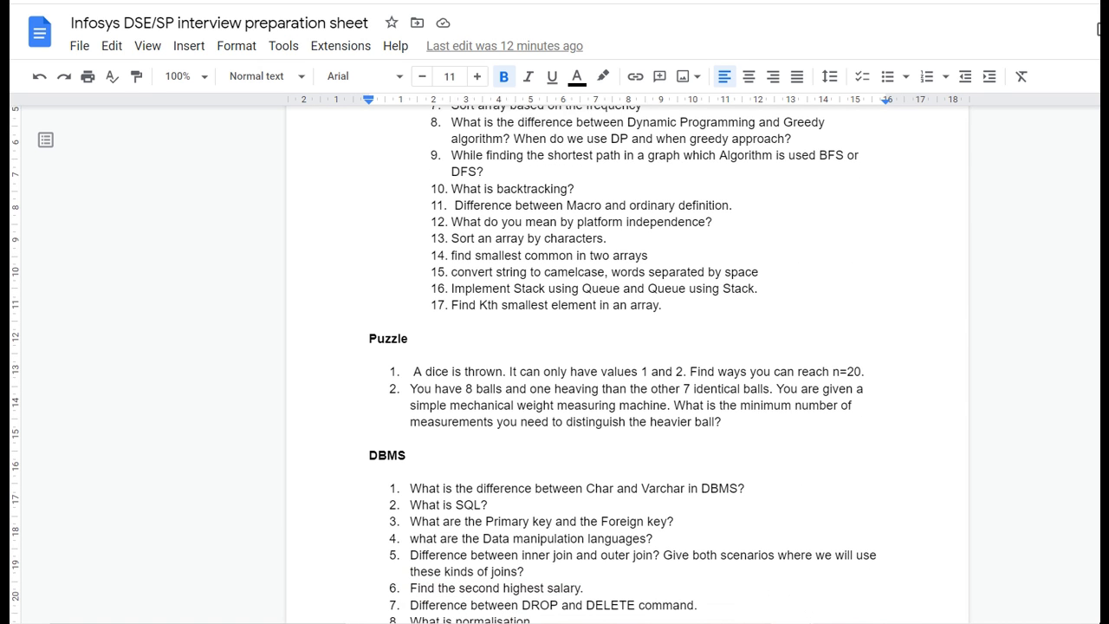
scroll("down", 3)
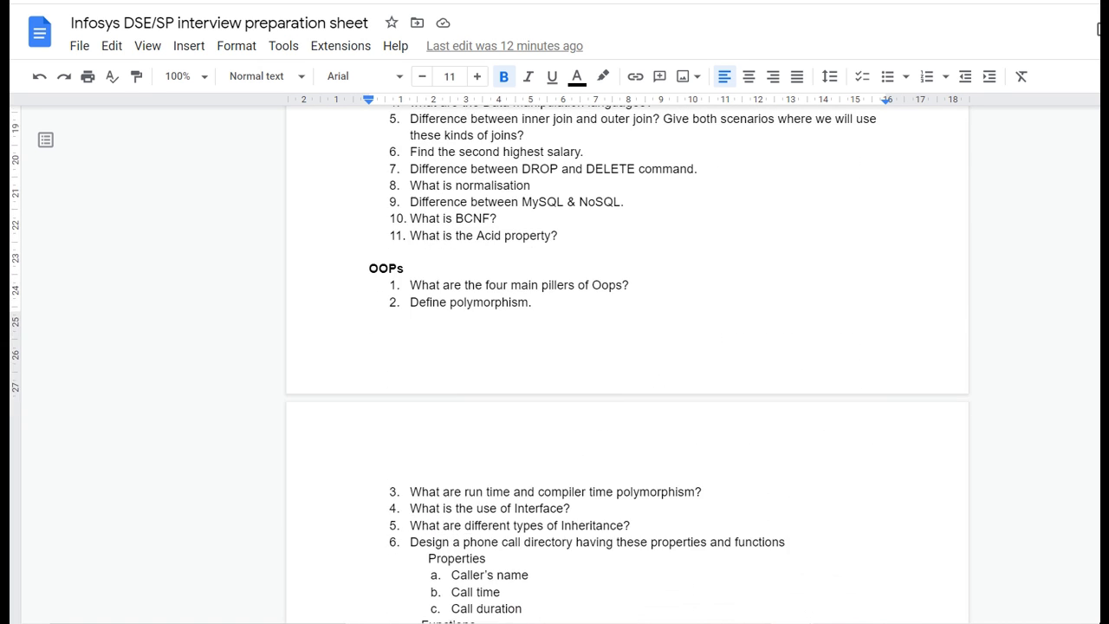
scroll("down", 3)
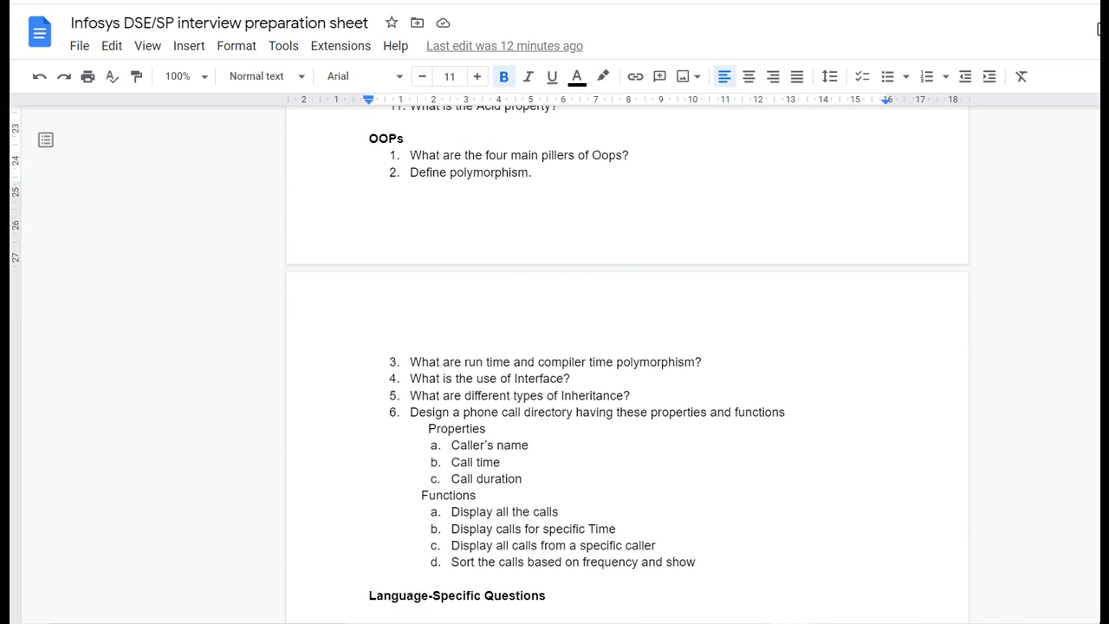
scroll("down", 3)
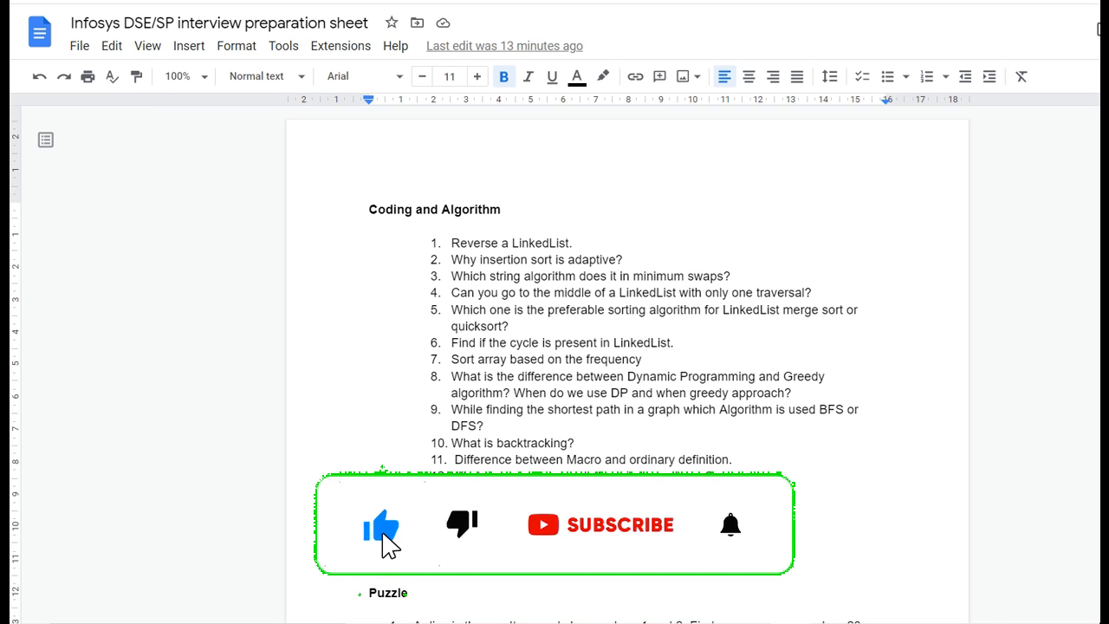
Return to the Coding and Algorithm question list at the top of the sheet.
left_click(615, 525)
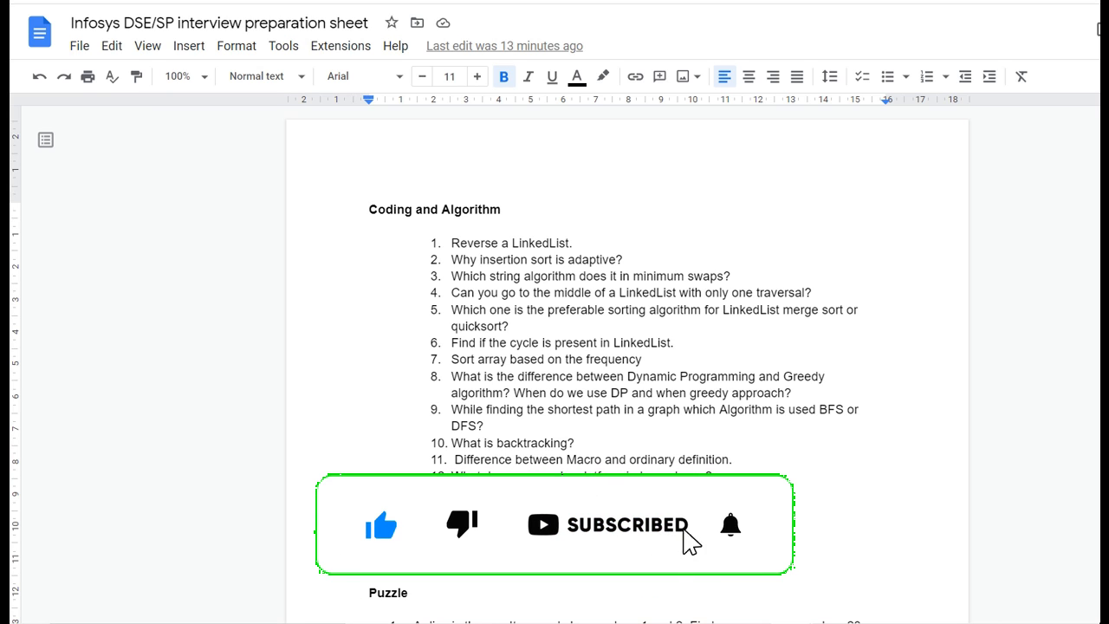